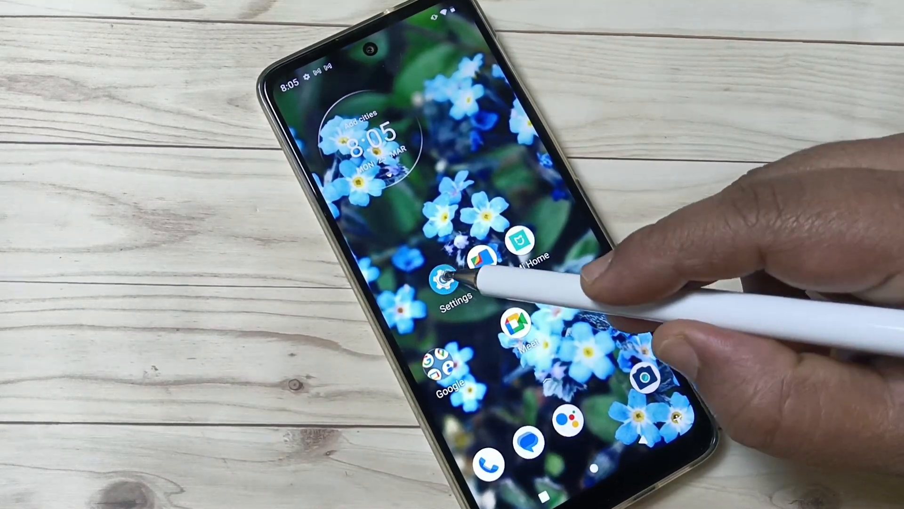
Launch Settings from the home screen and reach the System section
{"action": "left_click", "coordinate": [450, 284]}
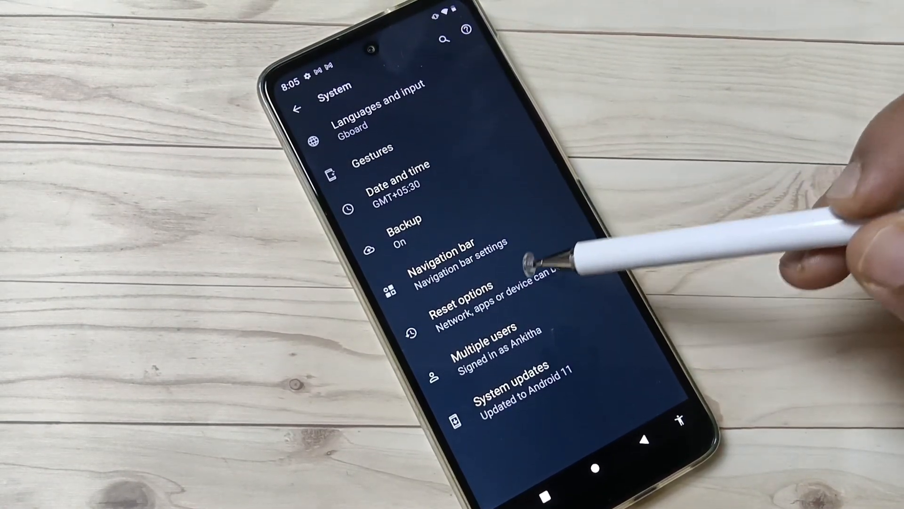
Navigate Reset options to the Reset Wi-Fi, mobile and Bluetooth page
{"action": "left_click", "coordinate": [461, 300]}
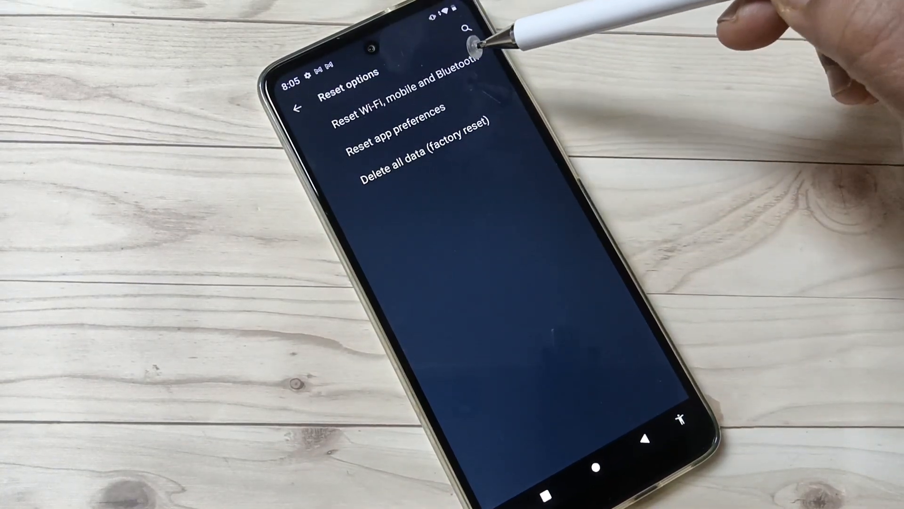
{"action": "left_click", "coordinate": [398, 110]}
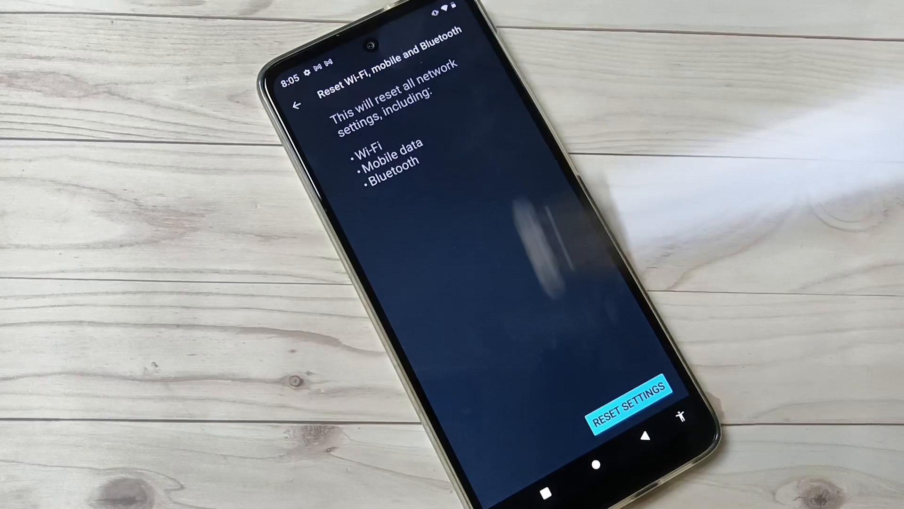
{"action": "left_click", "coordinate": [623, 404]}
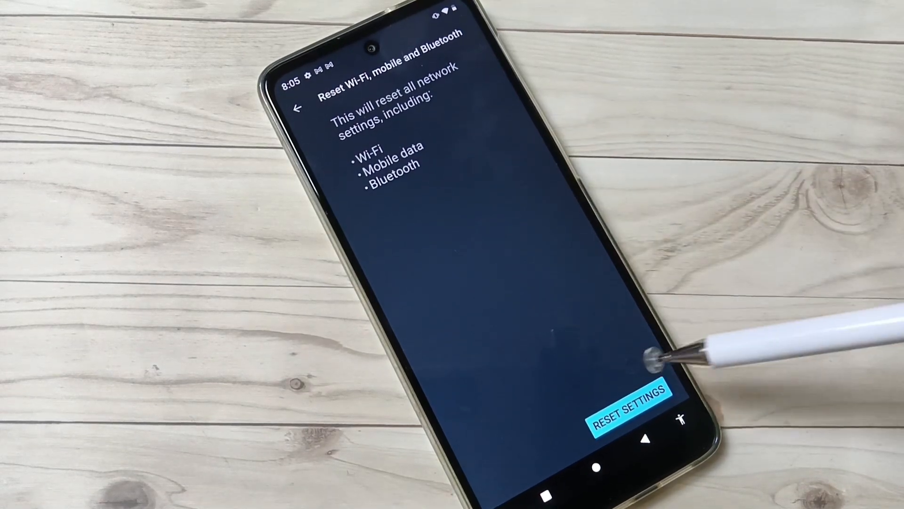
Leave the network reset page and return to the home screen via the navigation button
{"action": "left_click", "coordinate": [629, 408]}
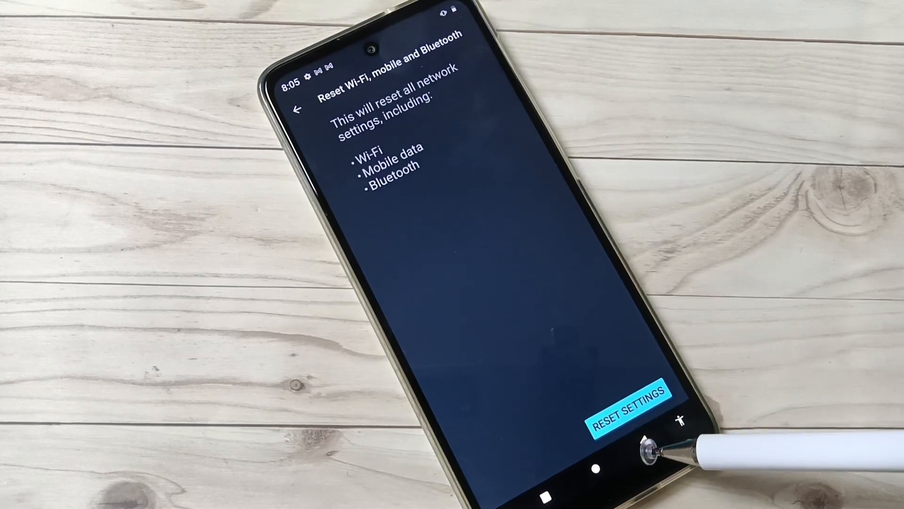
{"action": "left_click", "coordinate": [626, 403]}
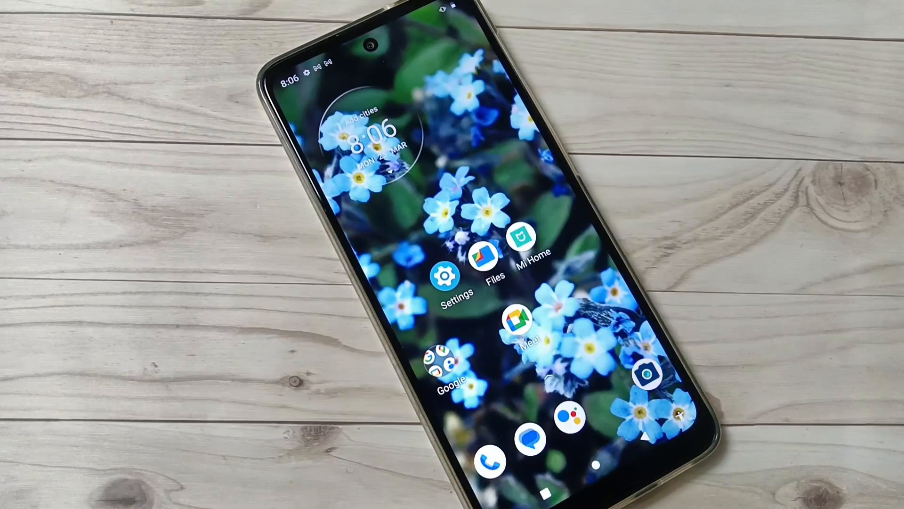